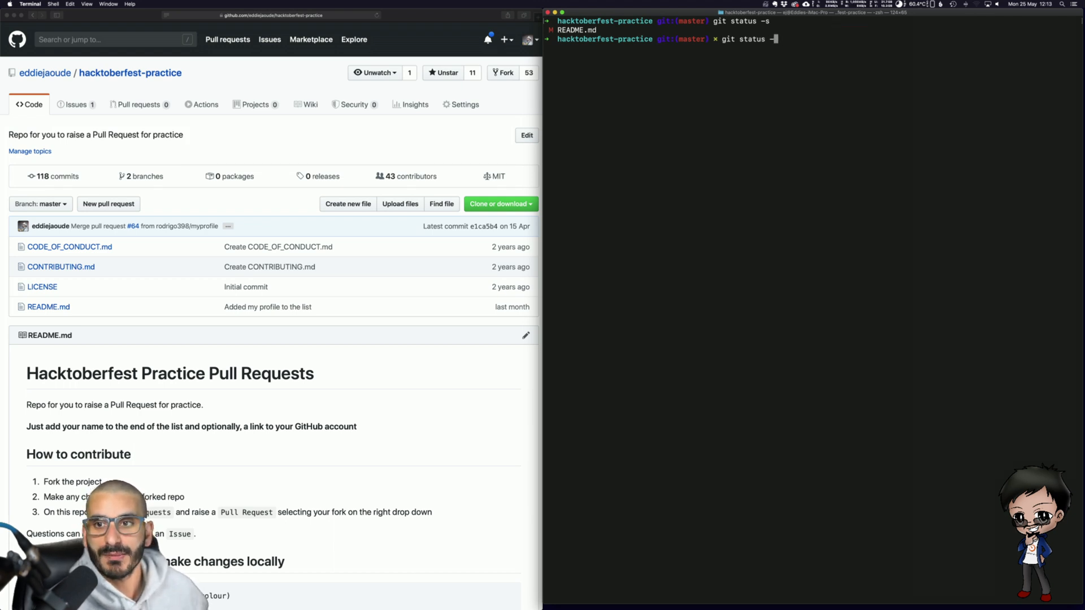
# Run git status in the hacktoberfest-practice repo to see README.md modified but unstaged.
pyautogui.press('Return')
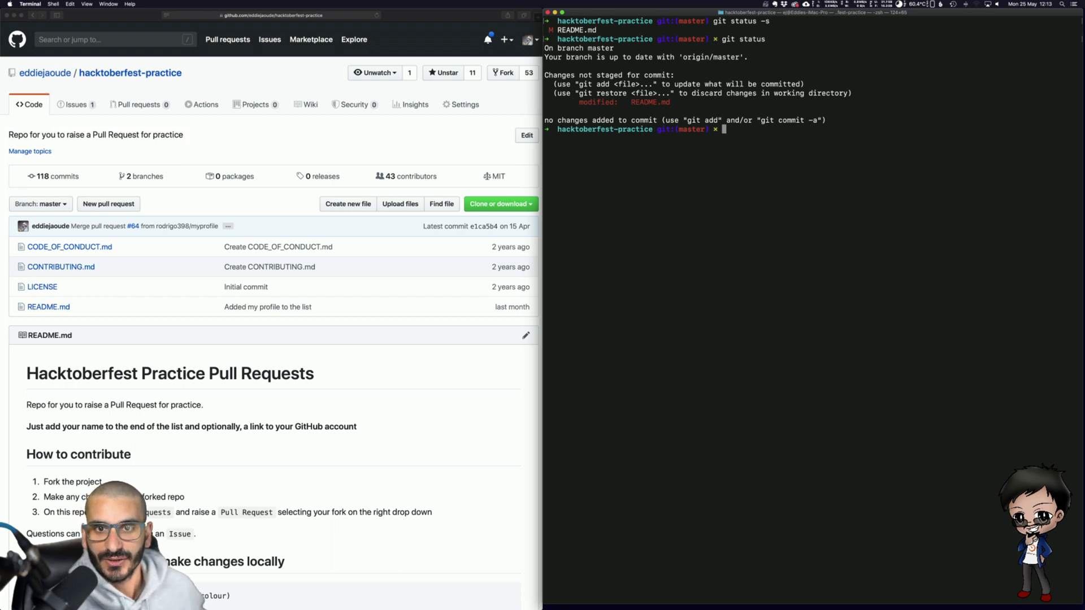
pyautogui.moveTo(597, 108)
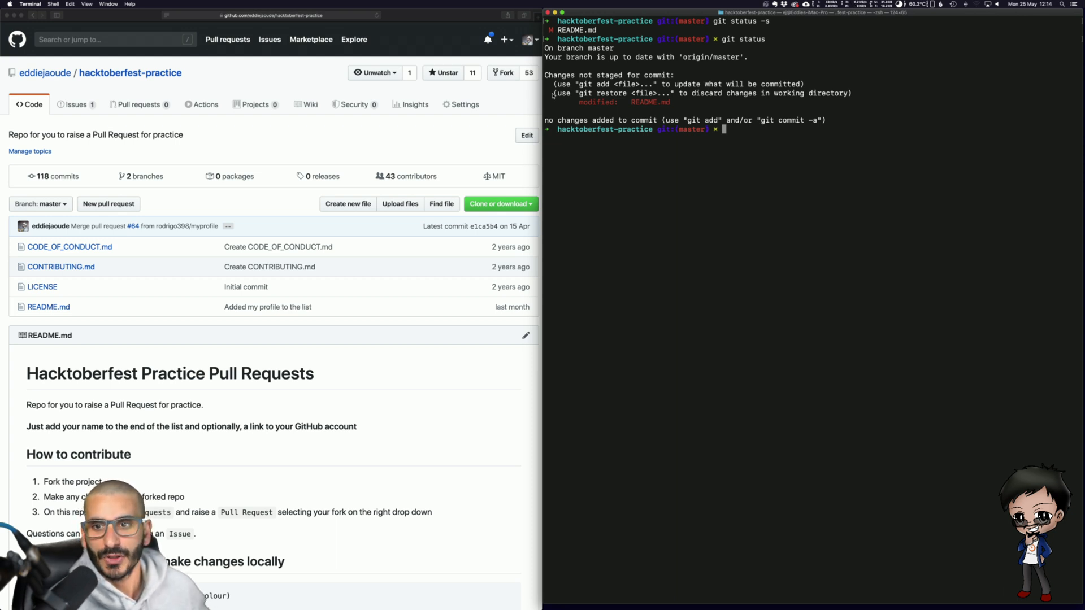
pyautogui.write('git commit')
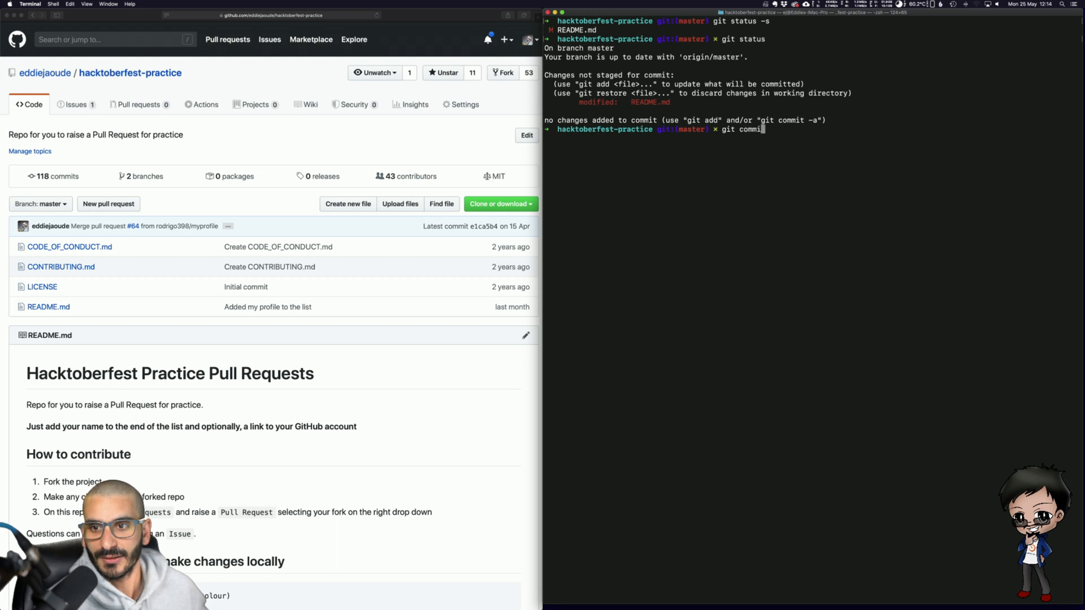
pyautogui.write('-m "')
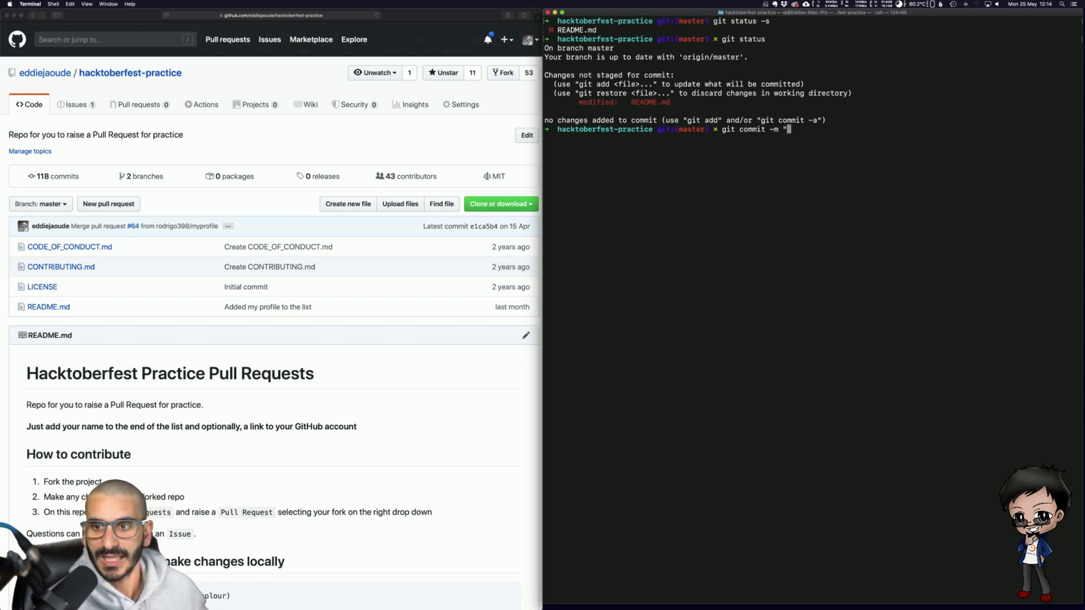
pyautogui.write('test commit')
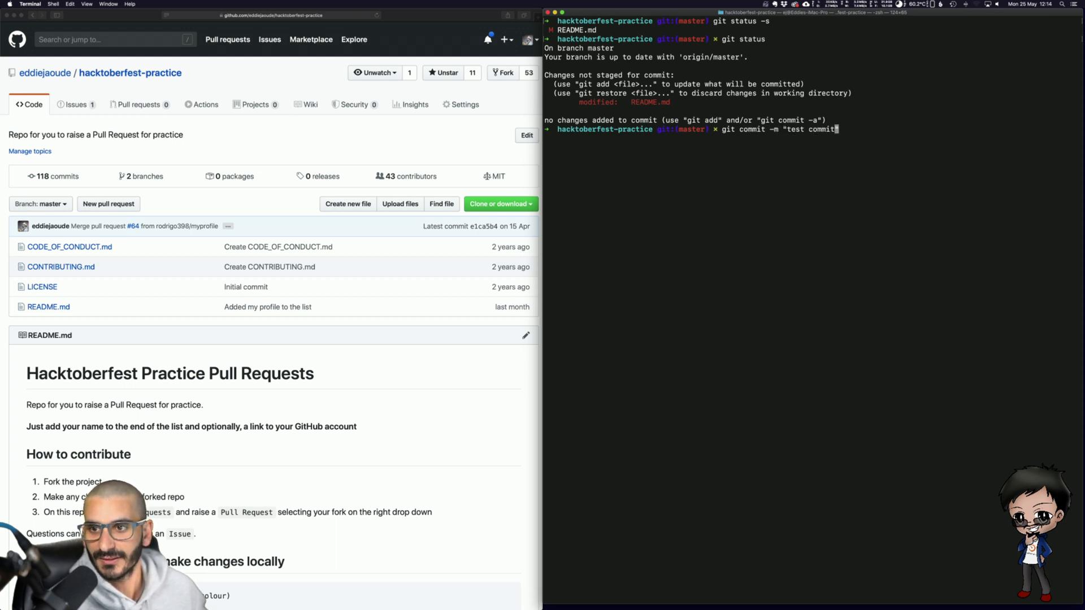
pyautogui.write('" .')
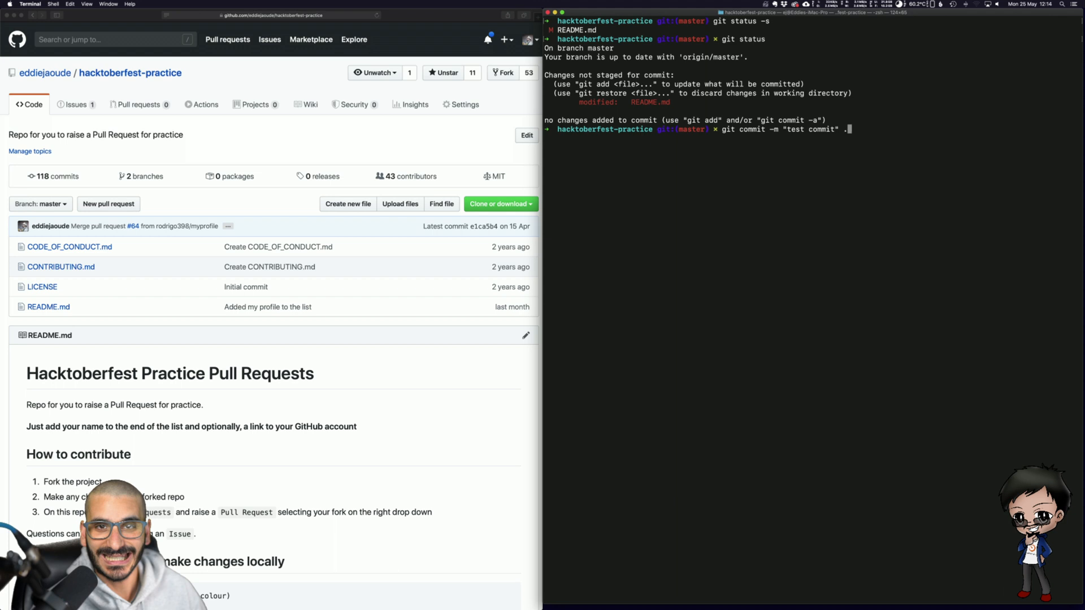
pyautogui.press('Backspace')
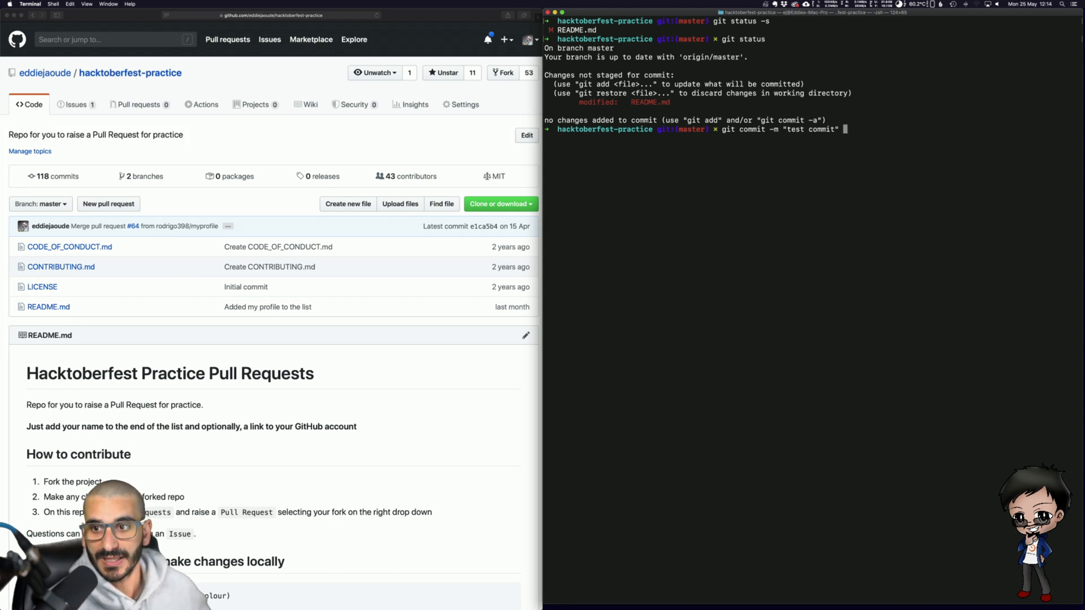
pyautogui.write('README.md')
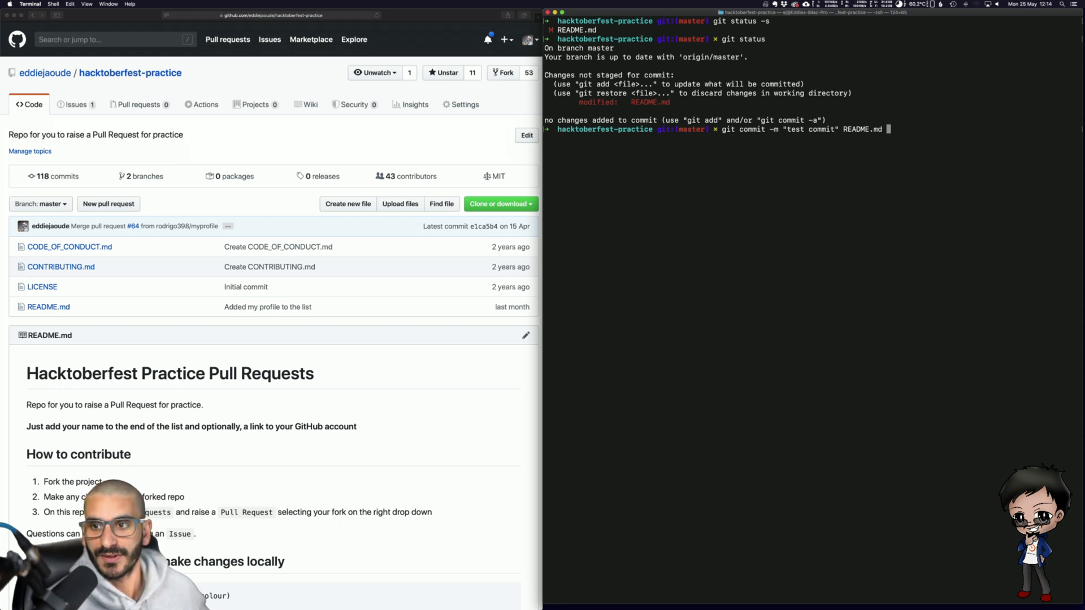
pyautogui.write('README.md')
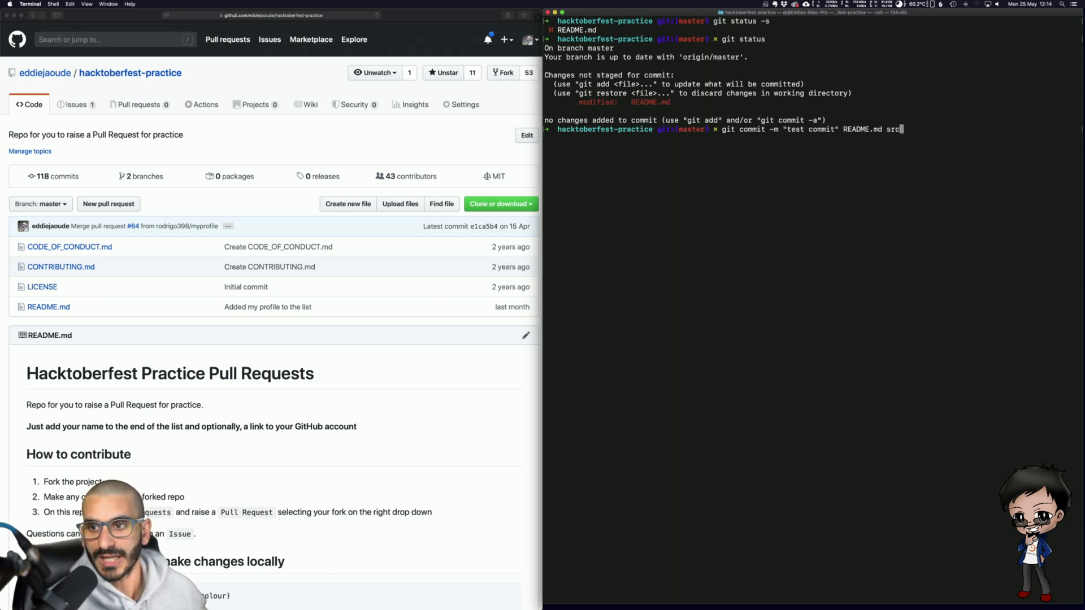
pyautogui.write('/')
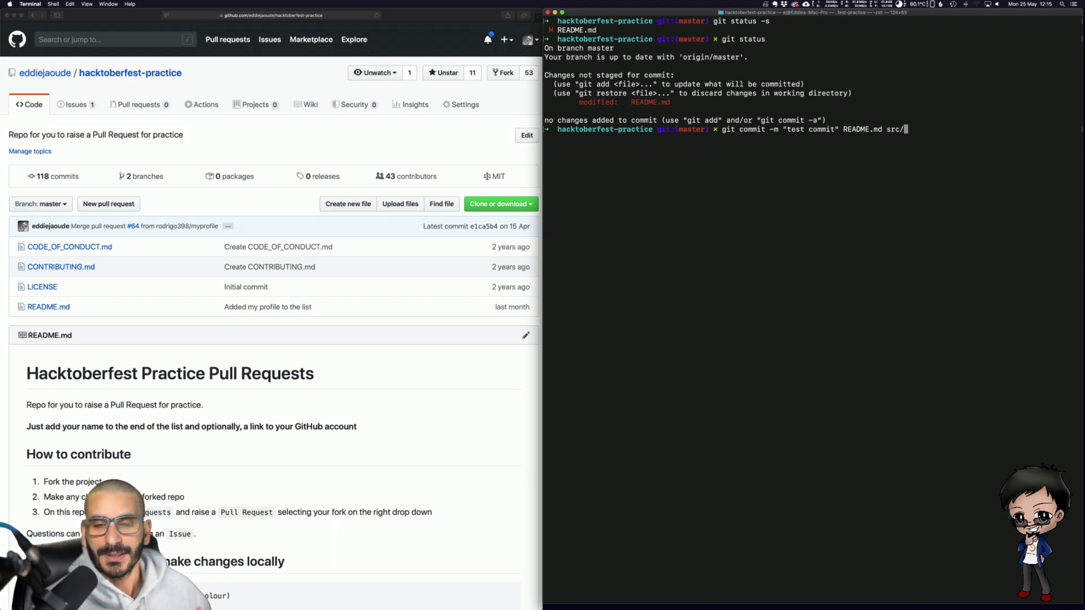
pyautogui.press('Backspace')
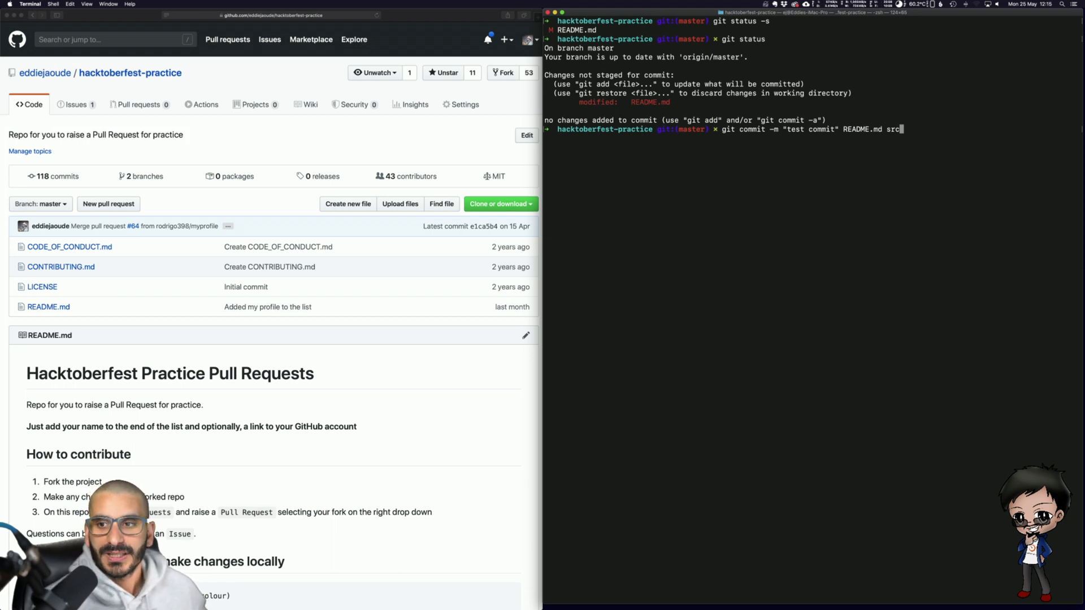
pyautogui.press('Backspace')
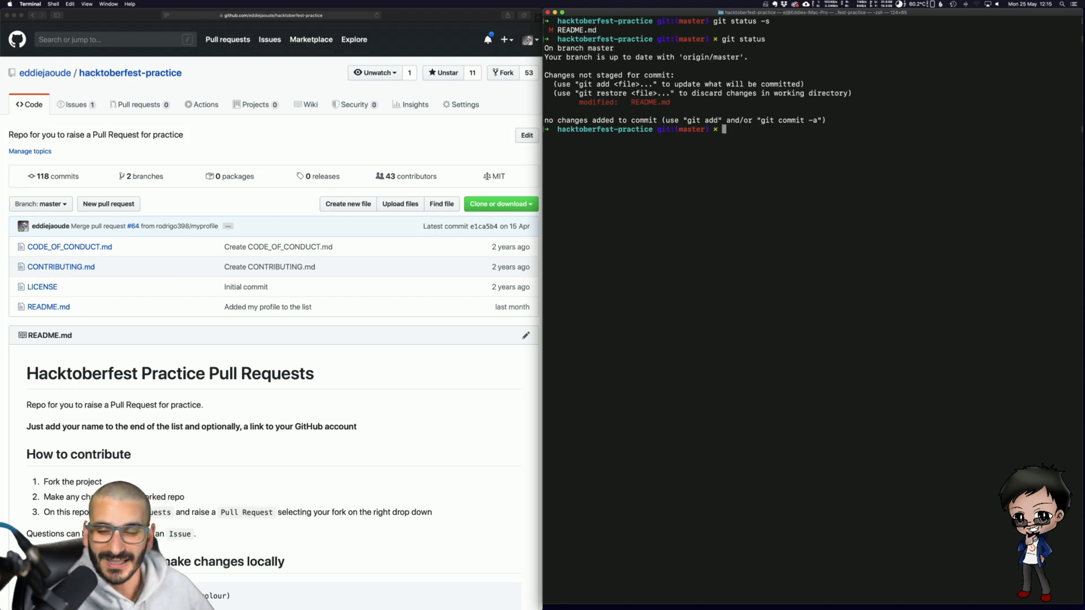
# Stage README.md with git add, then type a 'test commit' commit command.
pyautogui.write('g')
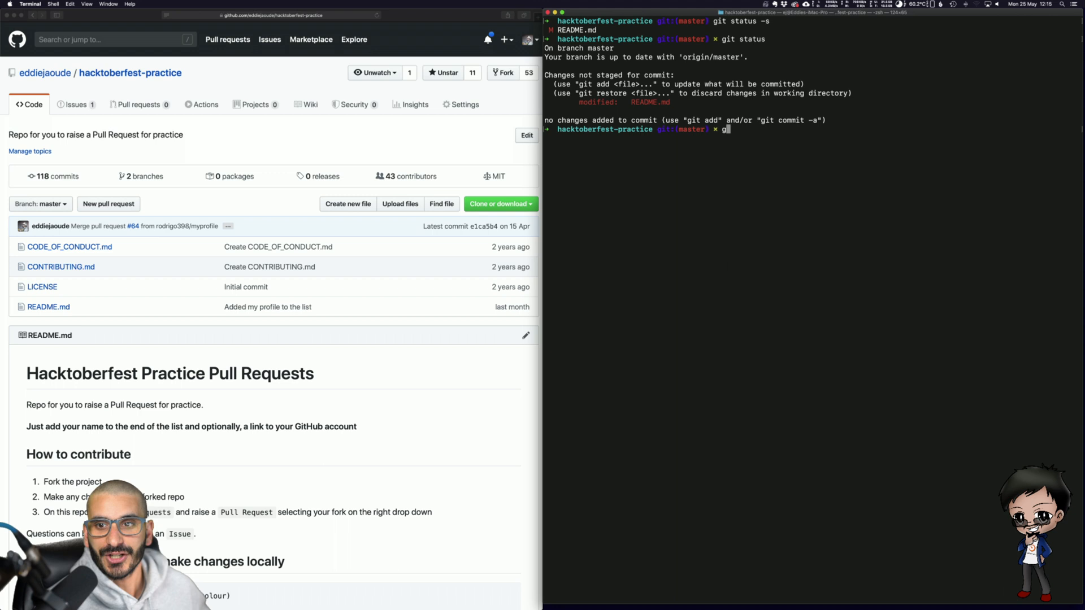
pyautogui.write('it add README.md')
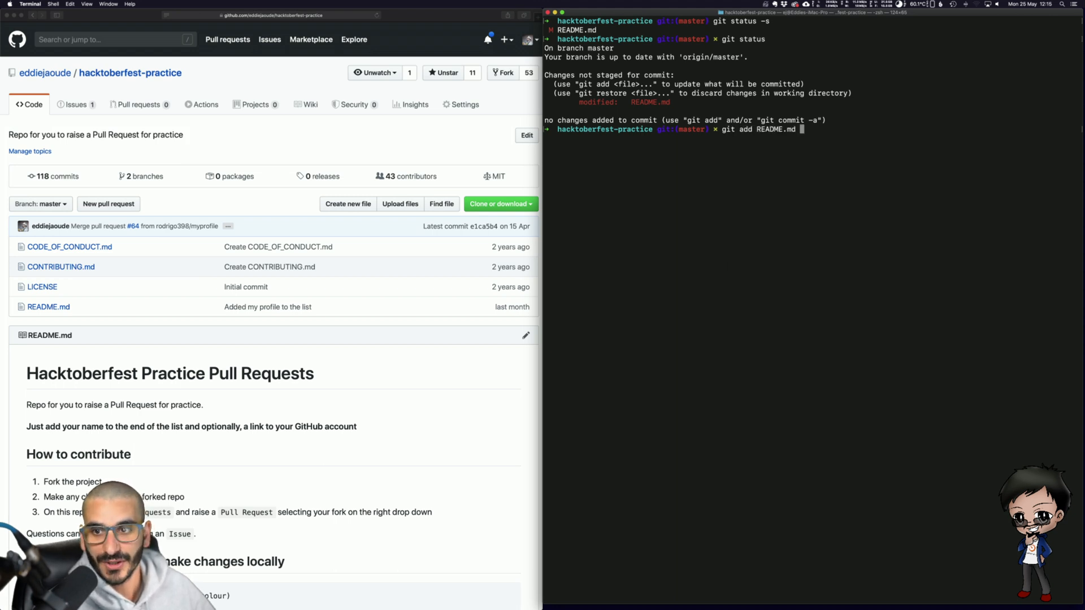
pyautogui.press('Return')
pyautogui.write('git status -s')
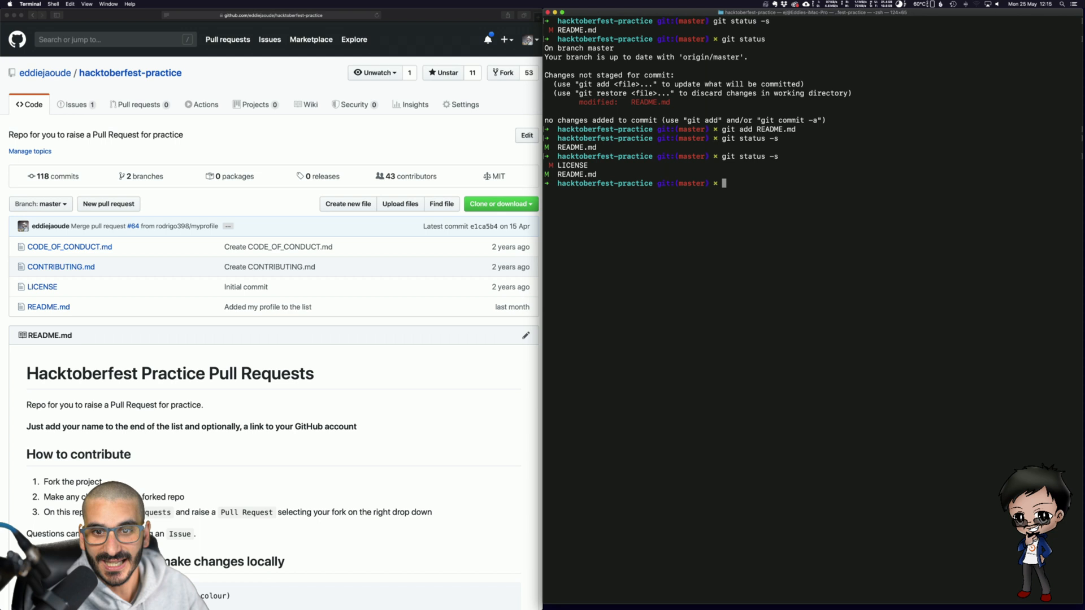
pyautogui.write('git commit -m "test commit"')
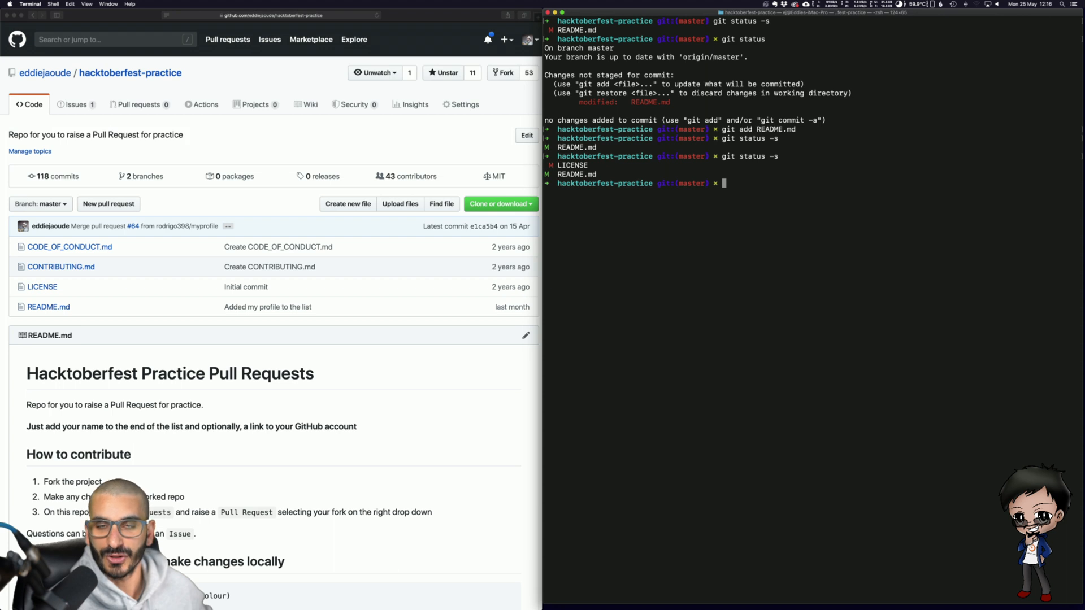
# Enter git commit -m "test commit" README.md, then delete the file name without running it.
pyautogui.write('git commit -m "test commit"')
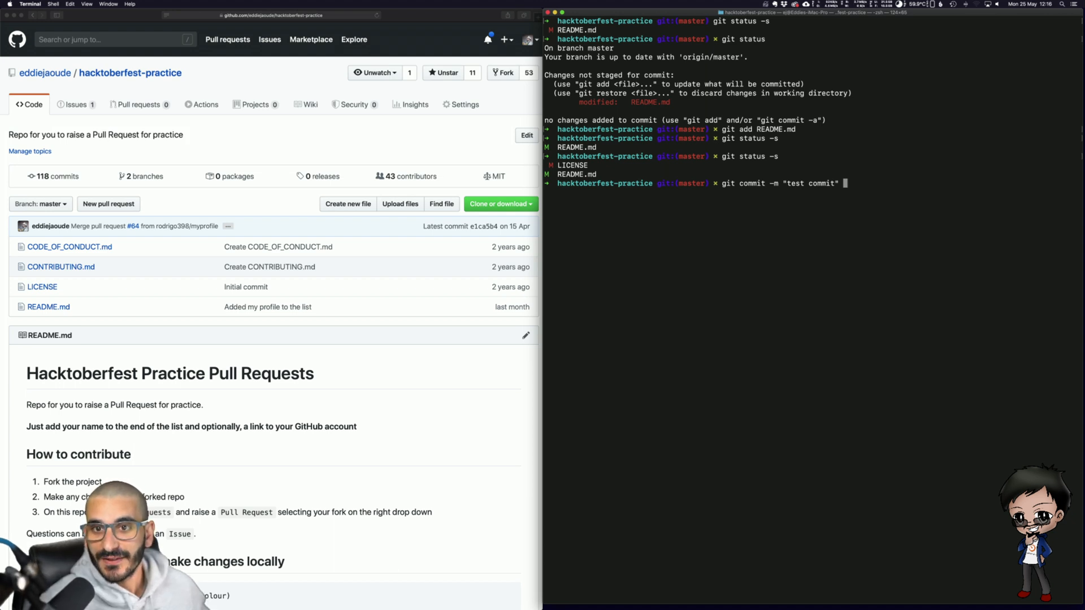
pyautogui.write('README.md')
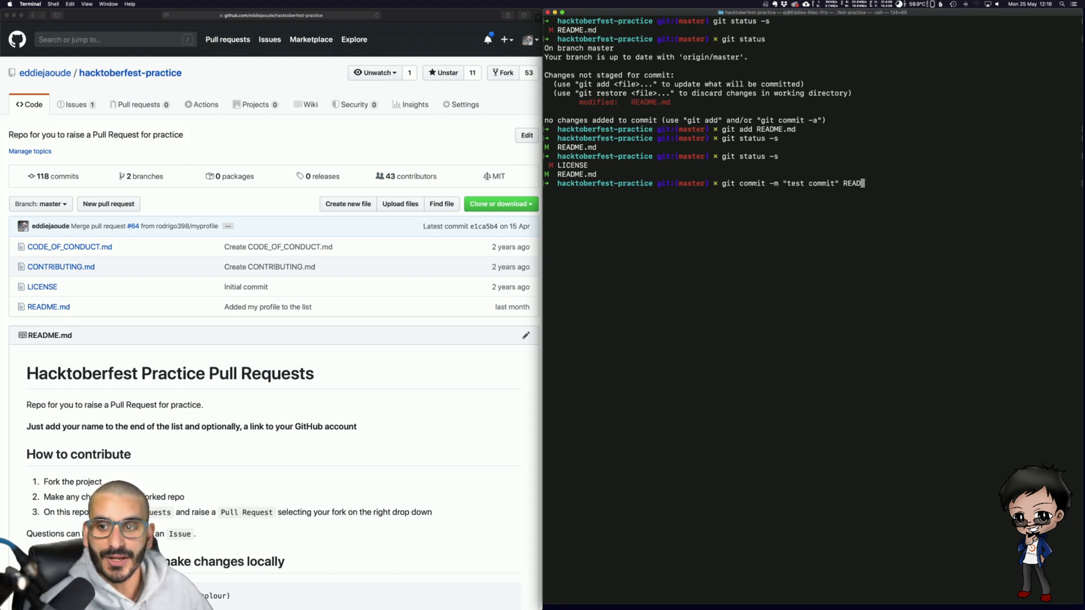
pyautogui.press('backspace')
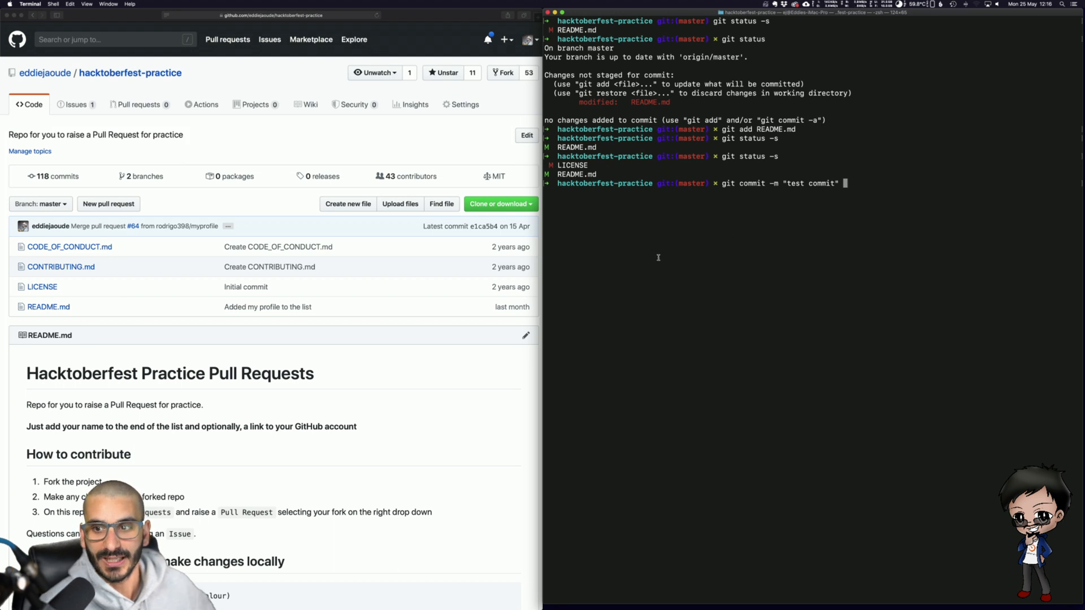
# Run git status showing README.md staged and LICENSE unstaged, then type 'git watch'.
pyautogui.write('git status')
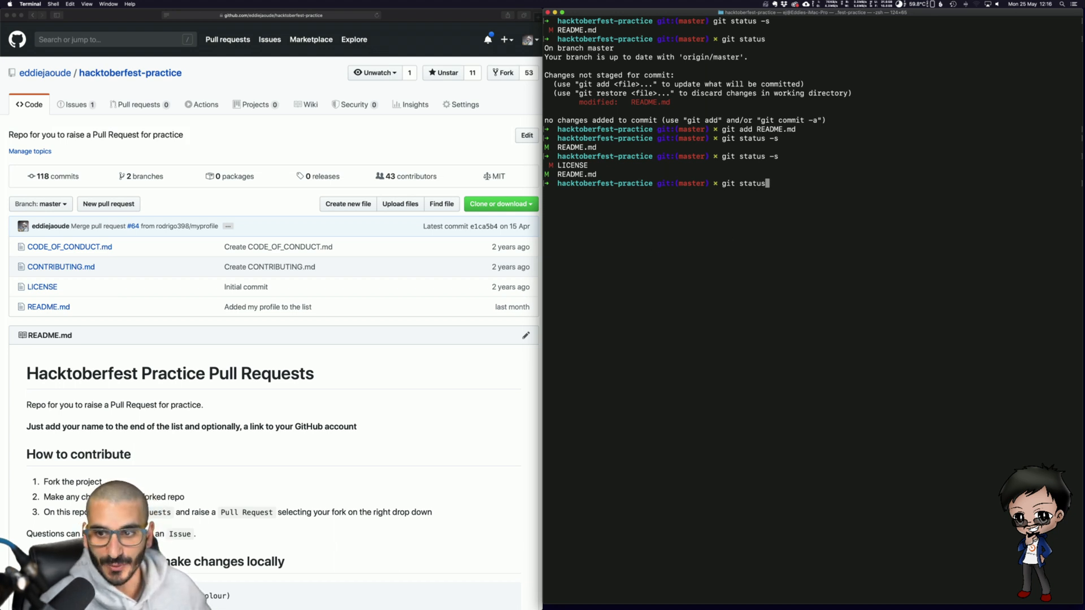
pyautogui.press('Return')
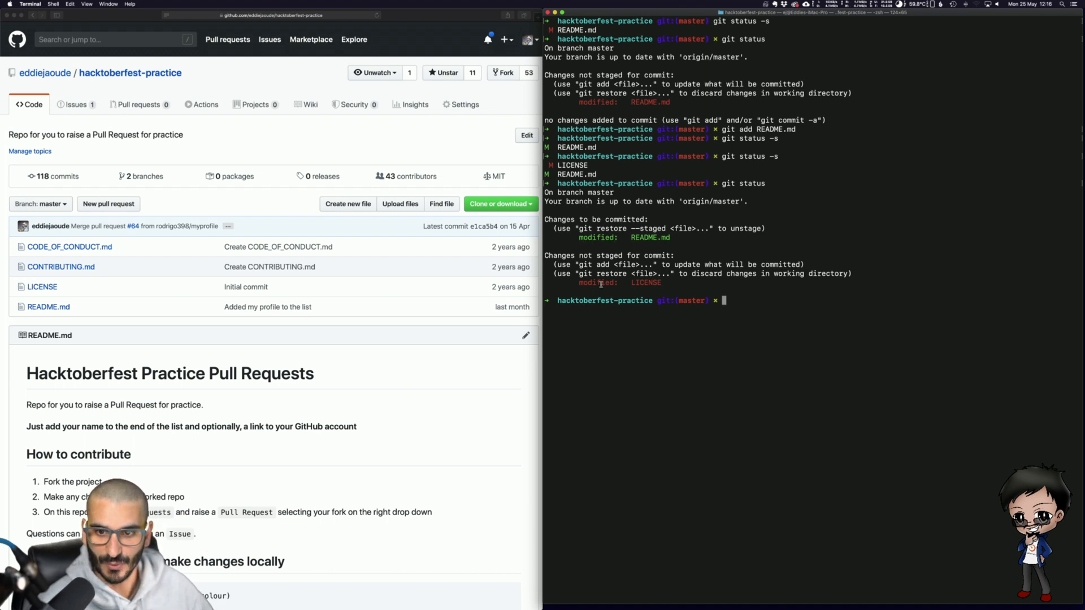
pyautogui.moveTo(736, 332)
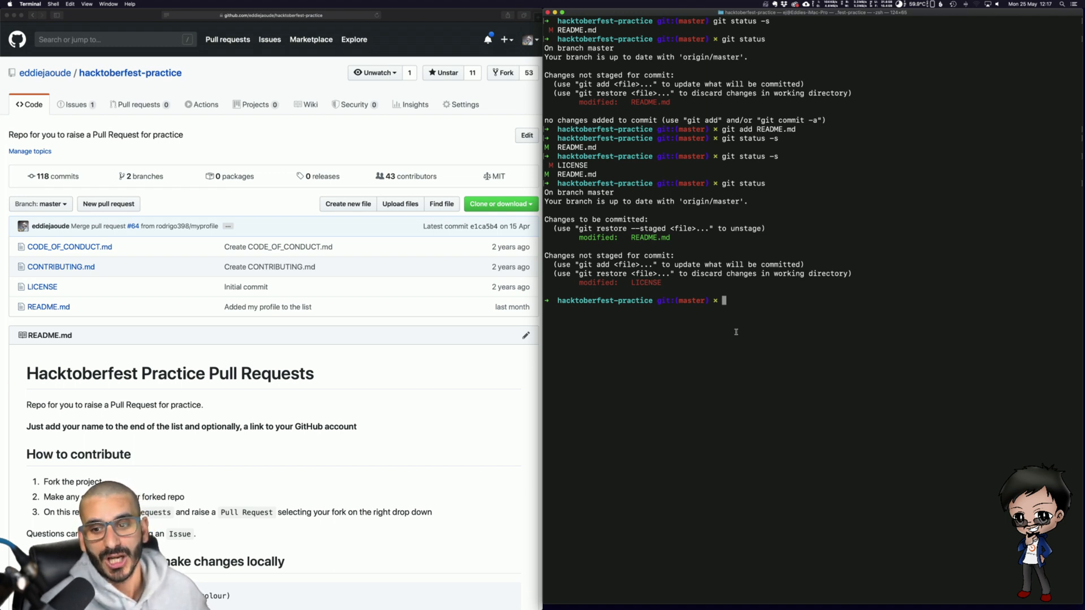
pyautogui.write('git watch')
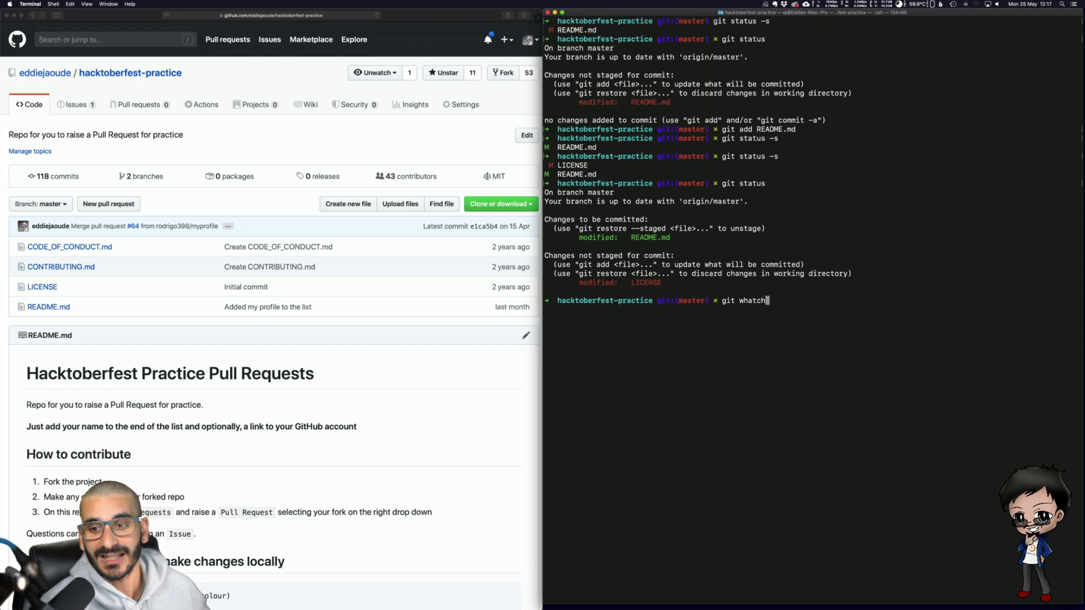